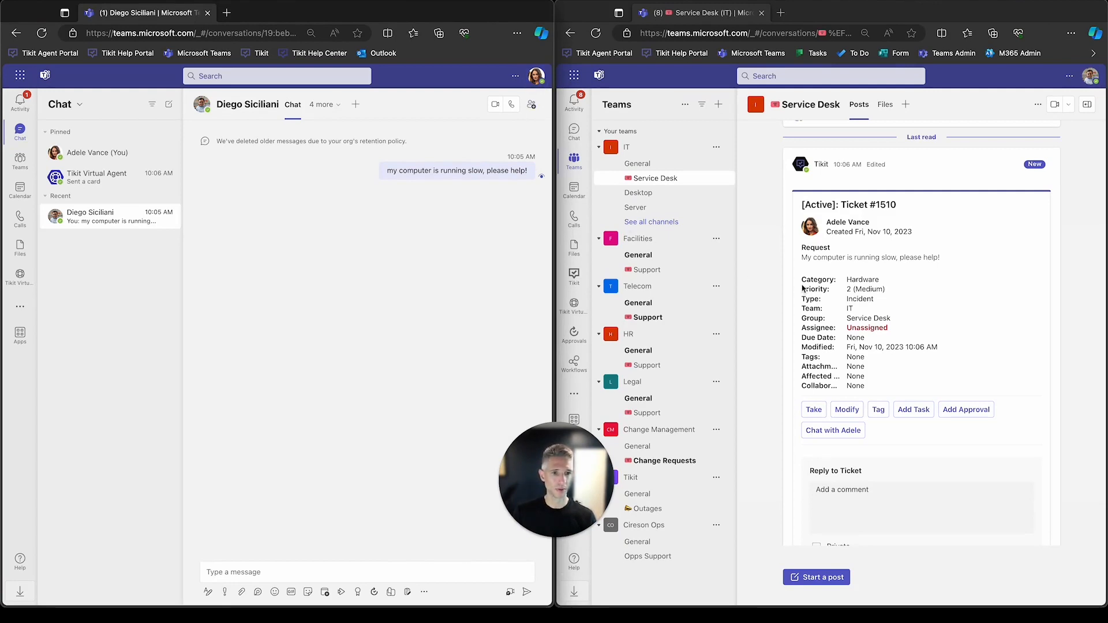
mouse_move(1087, 91)
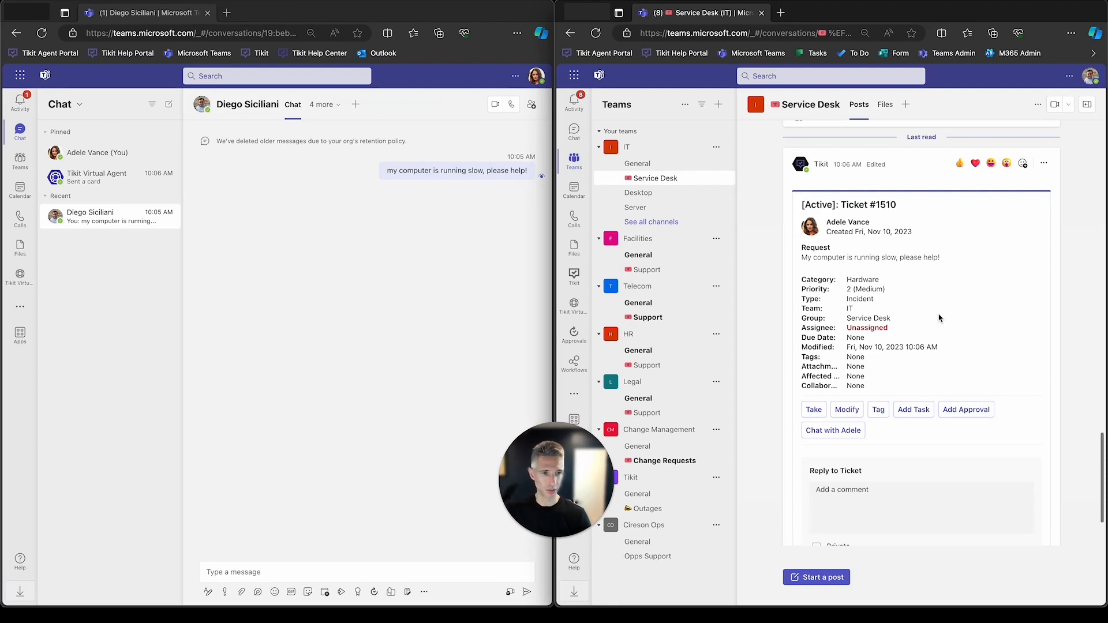
Reassign Ticket #1510 from Service Desk to the Desktop group via Modify and confirm with OK
double_click(886, 205)
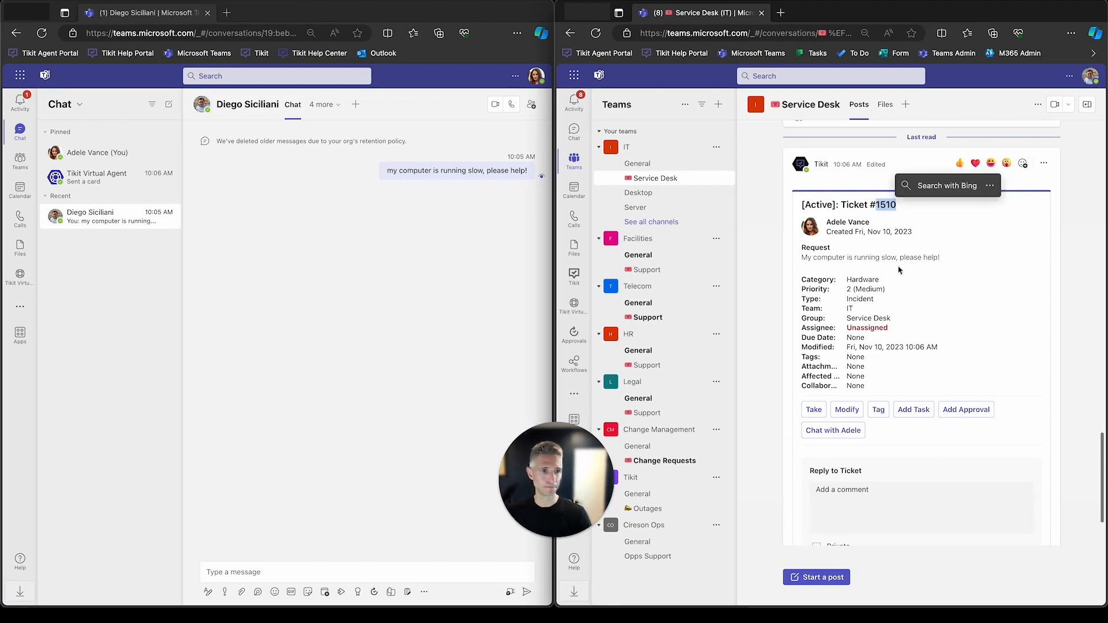
mouse_move(903, 299)
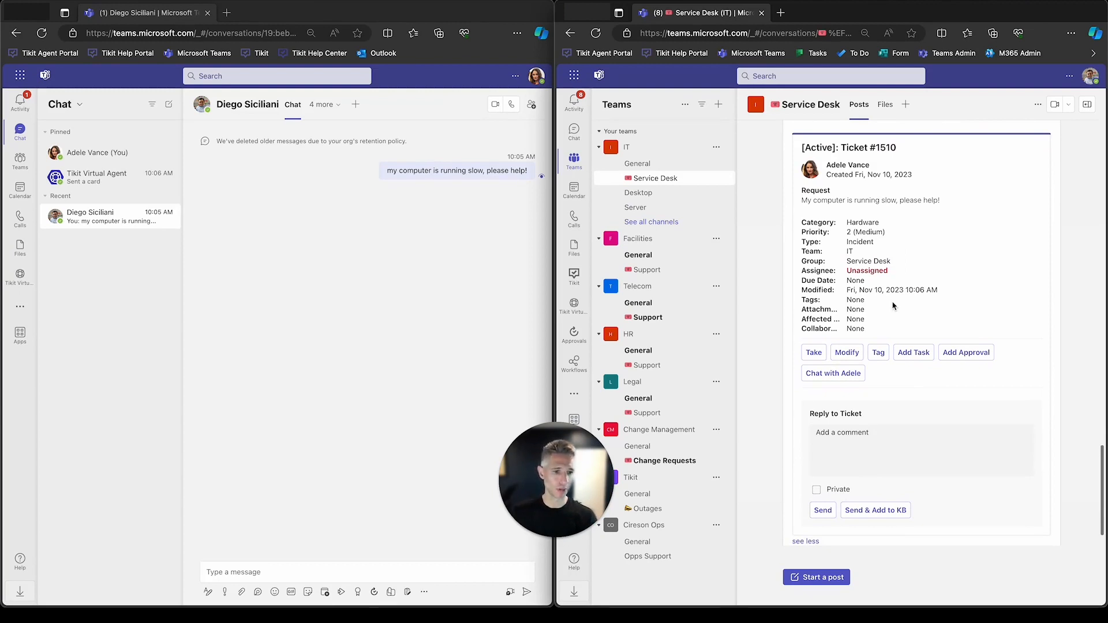
left_click(846, 352)
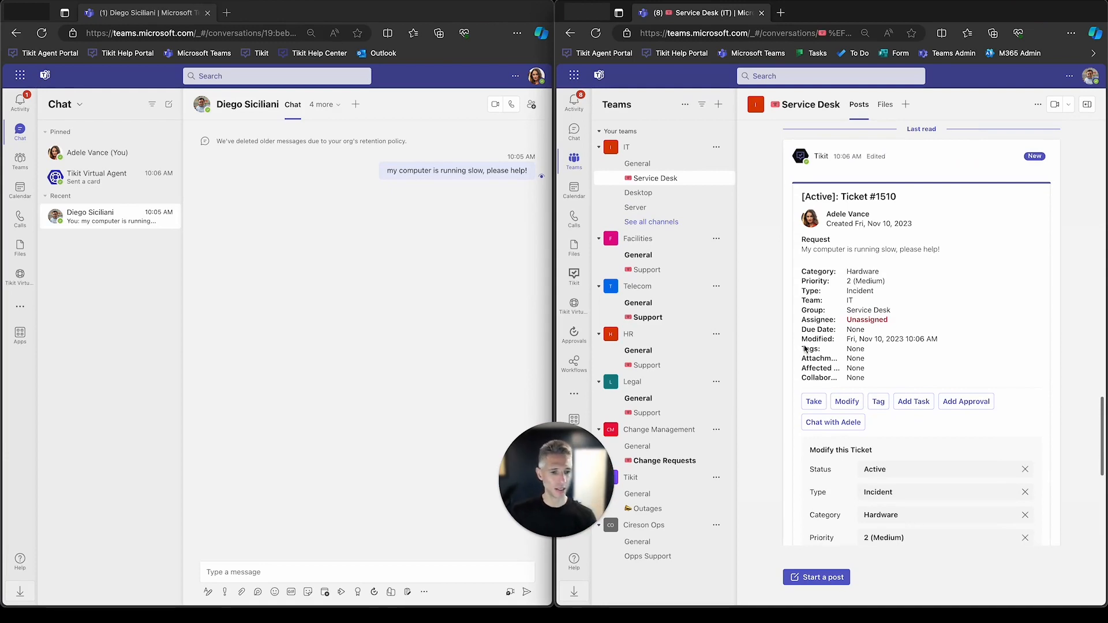
scroll("down", 3)
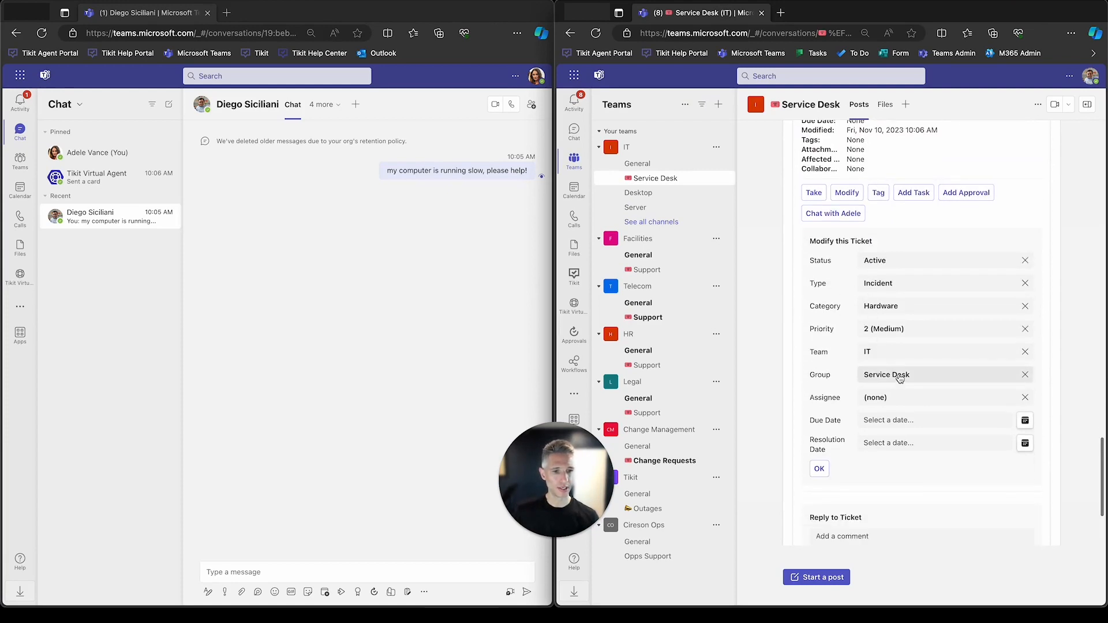
left_click(945, 375)
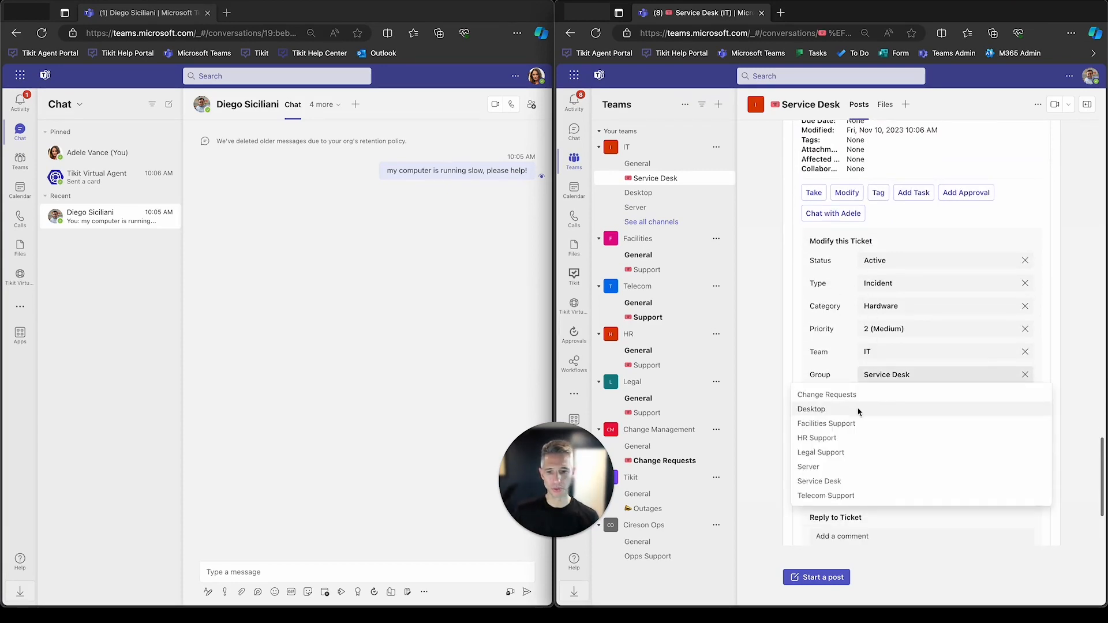
left_click(811, 409)
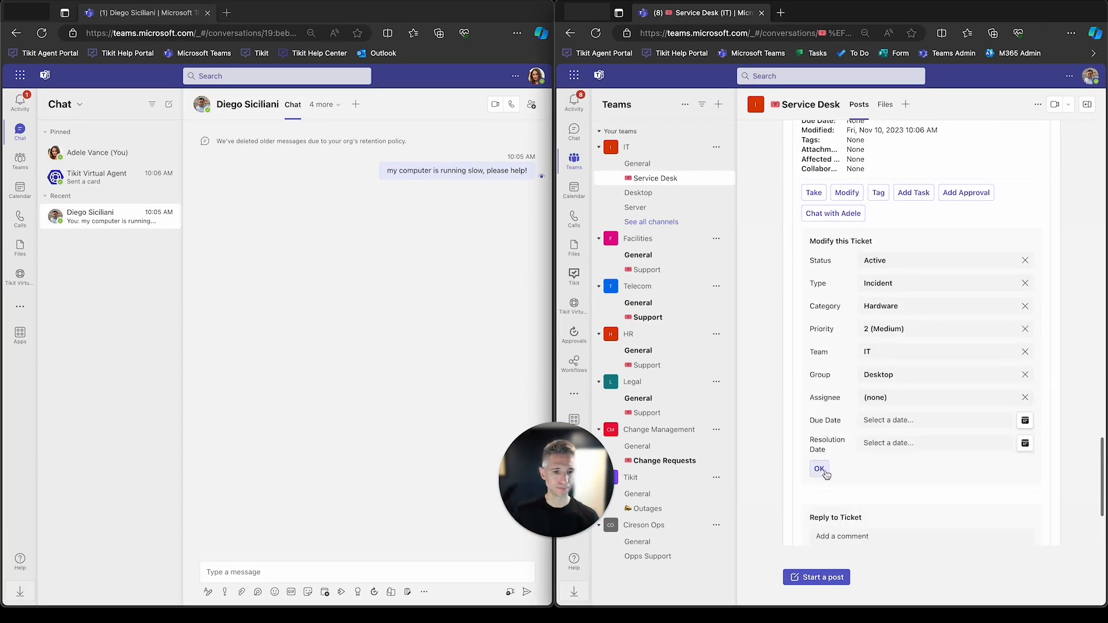
left_click(819, 469)
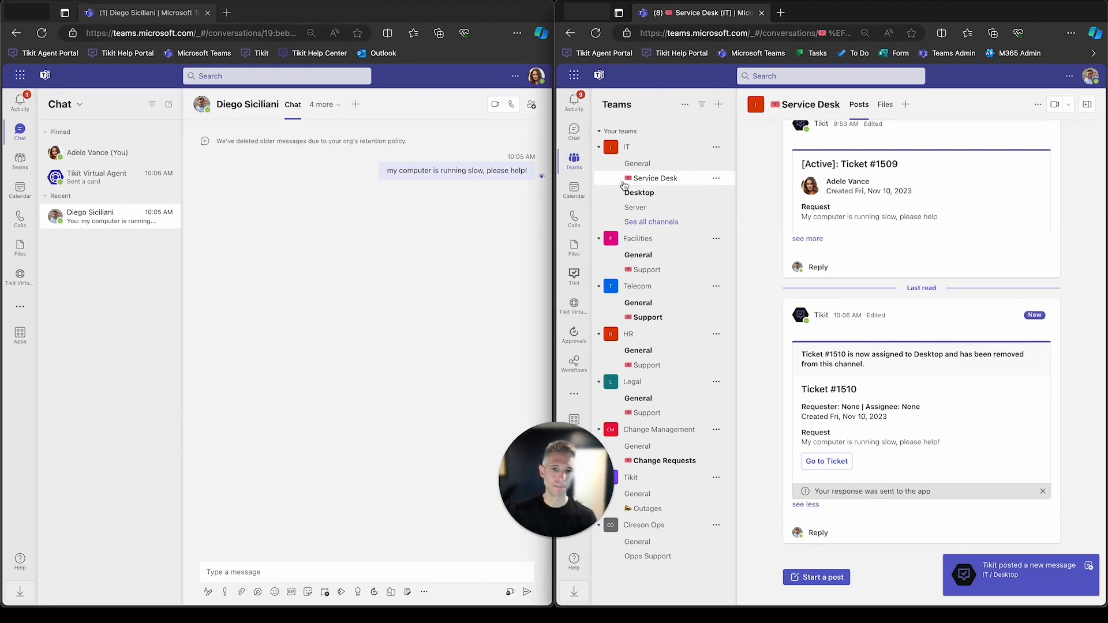
In the Desktop channel, take Ticket #1510 so it is assigned to Diego Siciliani
left_click(639, 193)
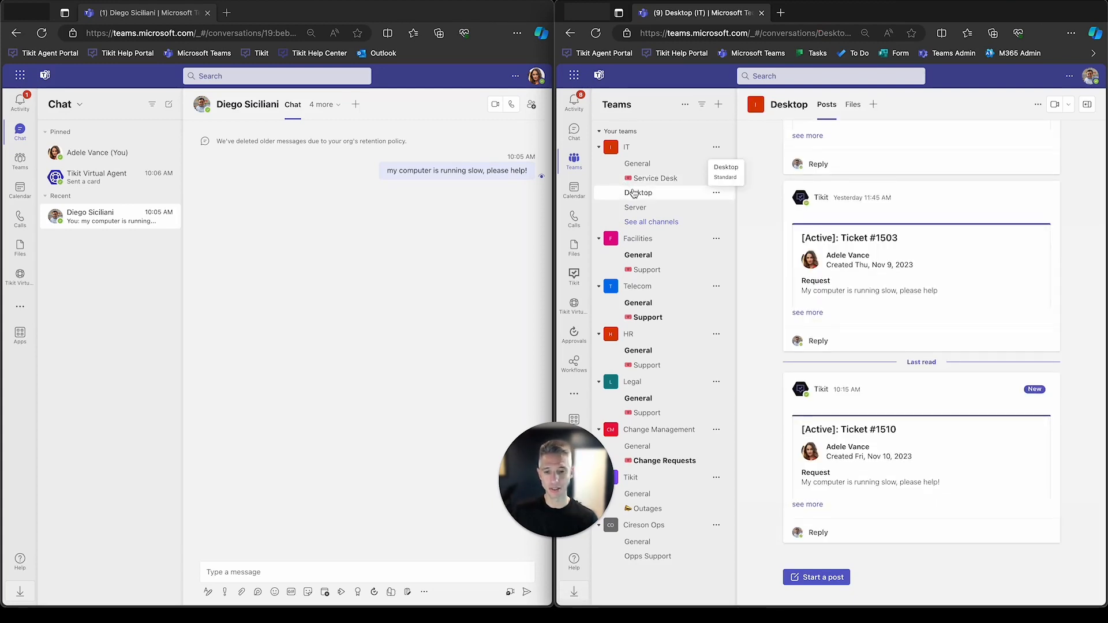
mouse_move(636, 199)
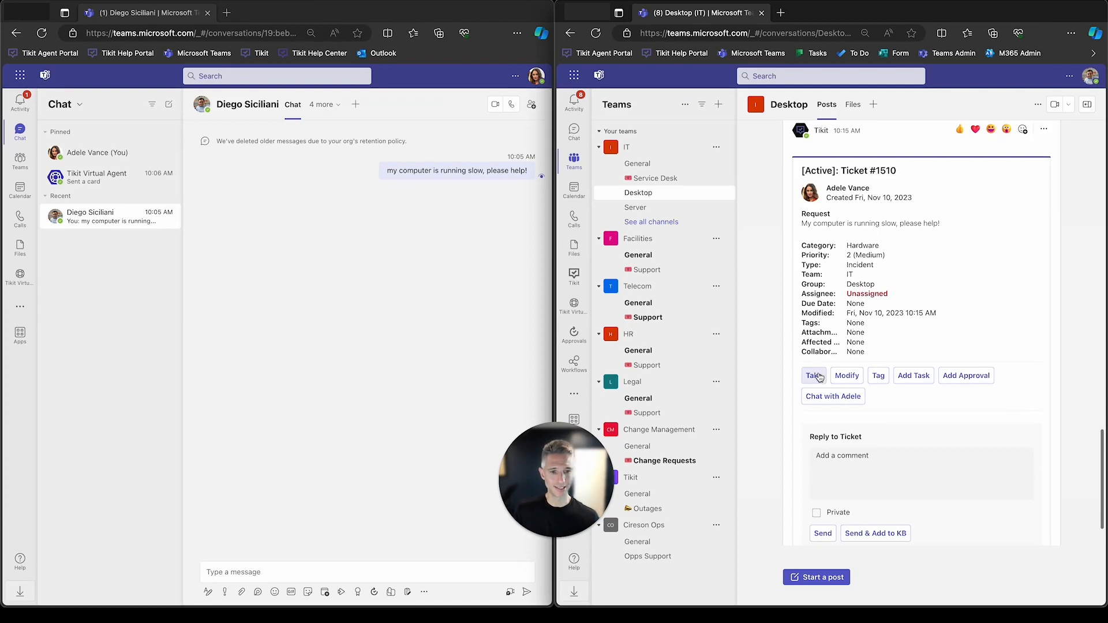
left_click(813, 376)
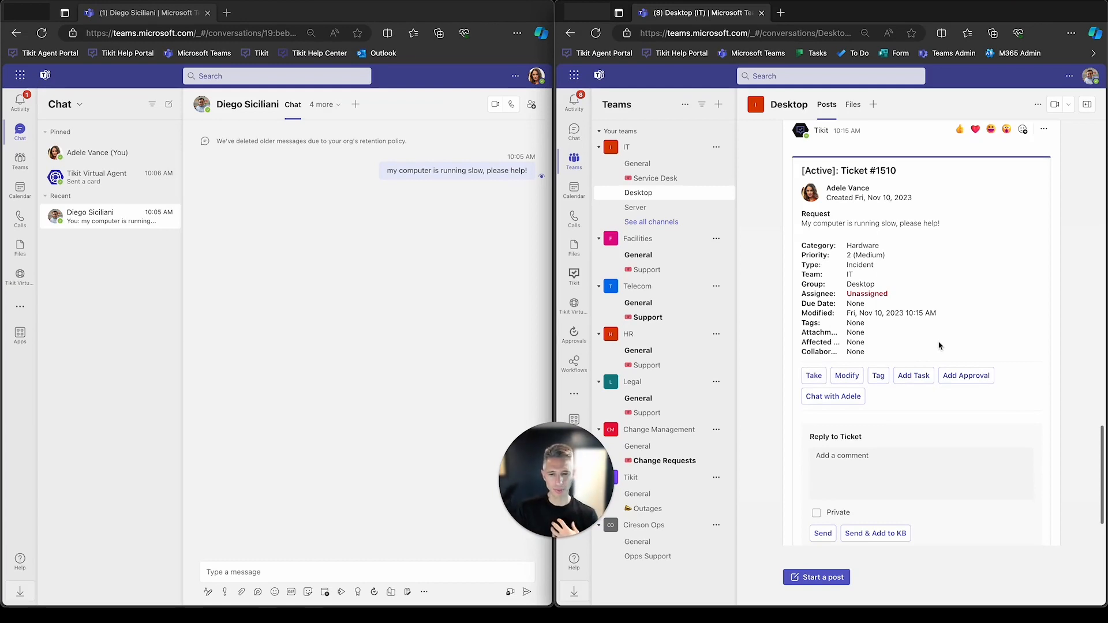
left_click(814, 375)
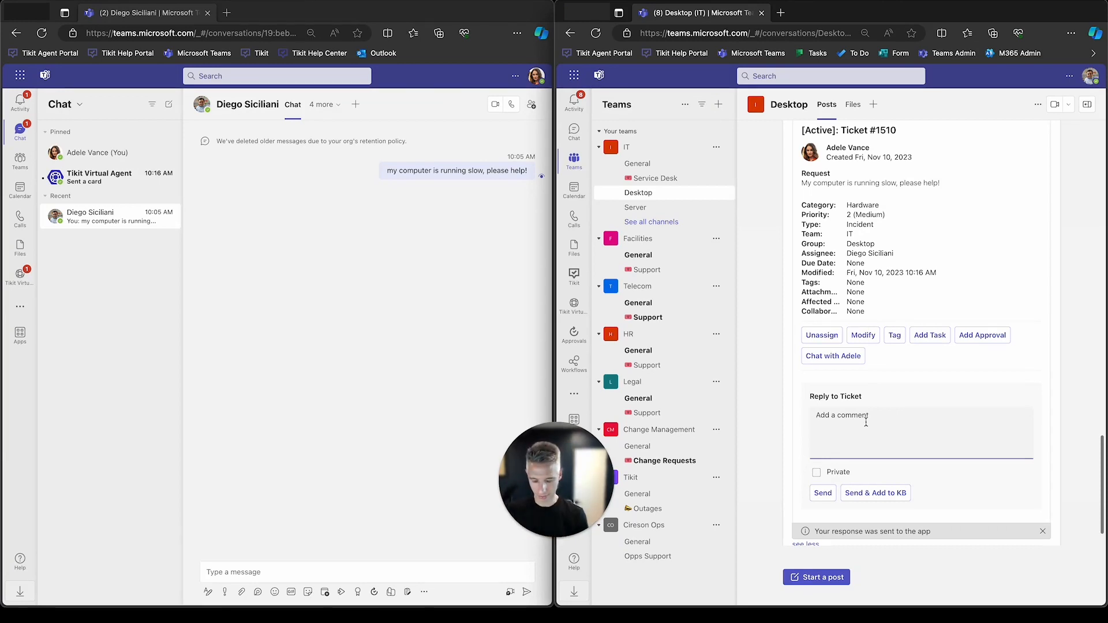
Post the reply "Please try to reboot your computer." as a comment on Ticket #1510
type("Please")
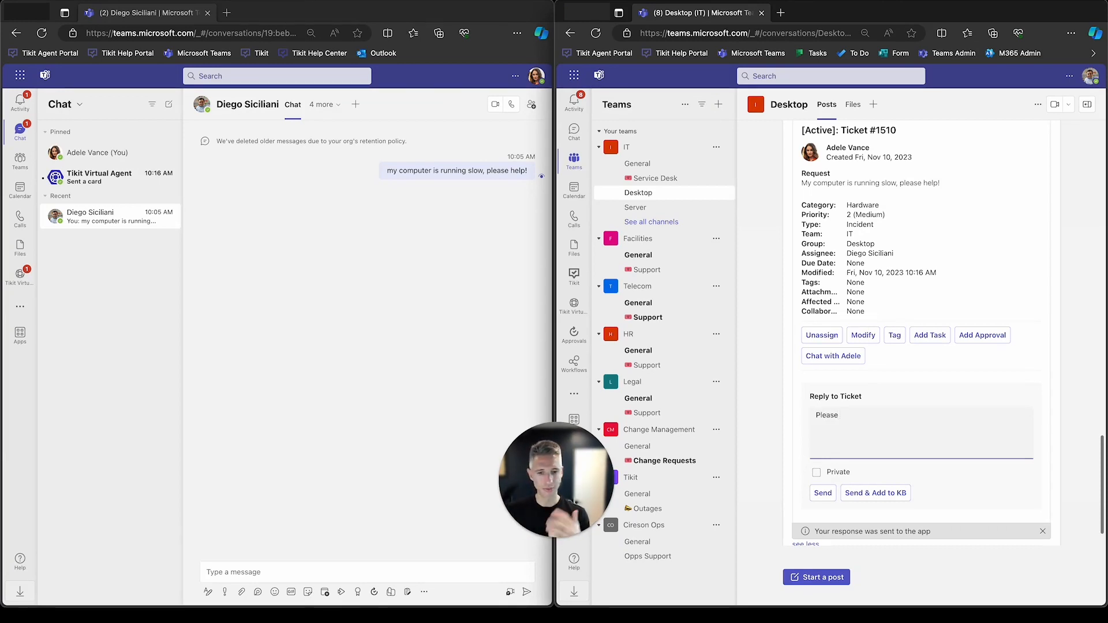
type("try to reboot your computer.")
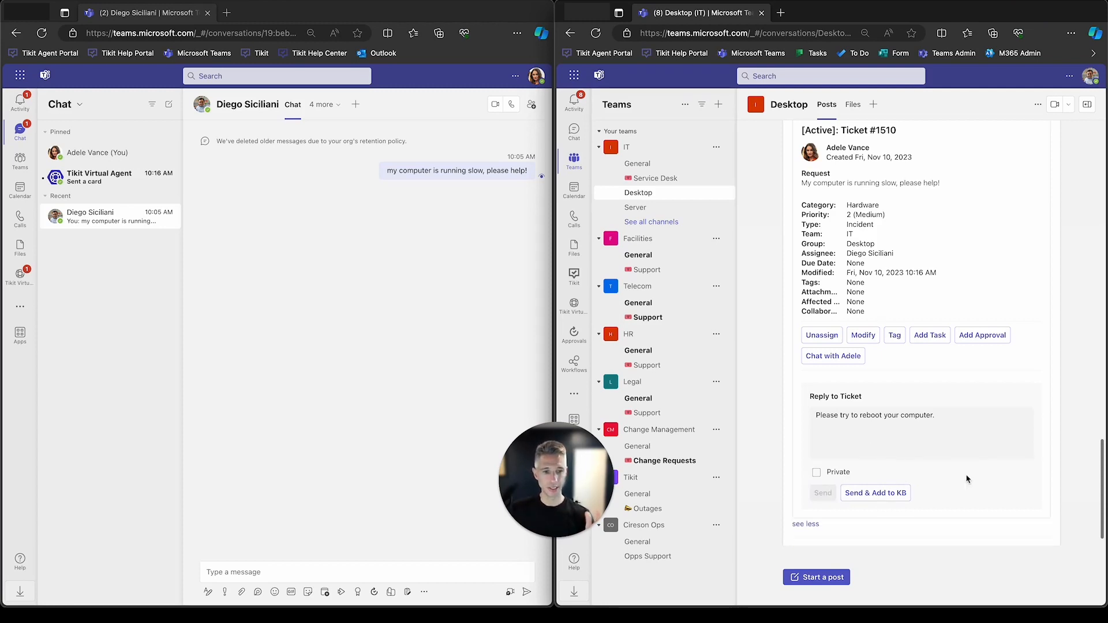
left_click(823, 493)
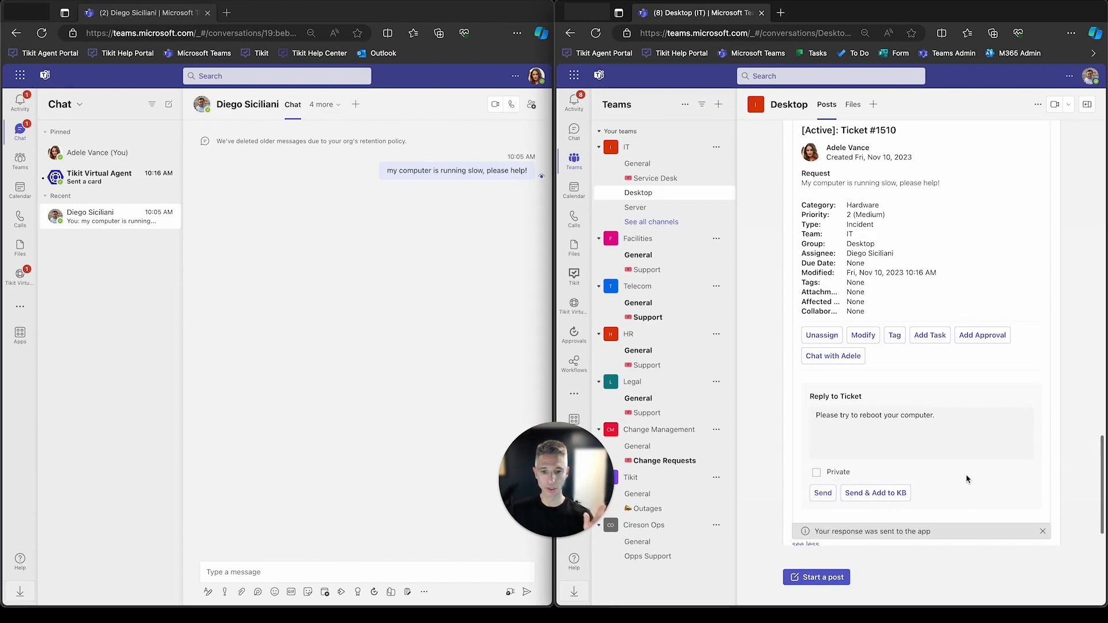
left_click(822, 493)
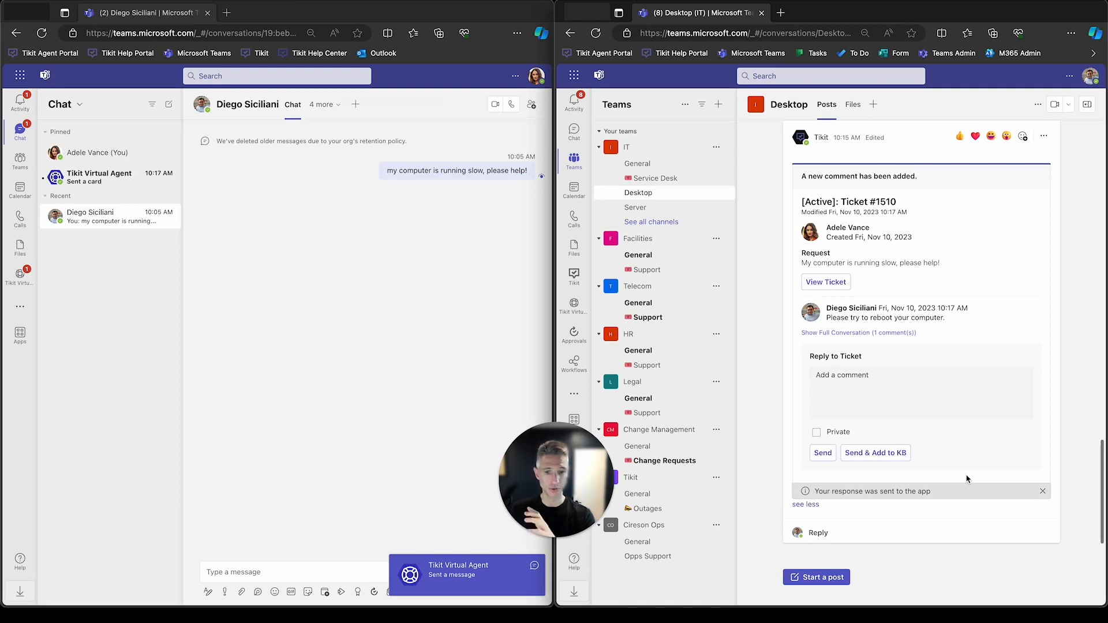
scroll("down", 3)
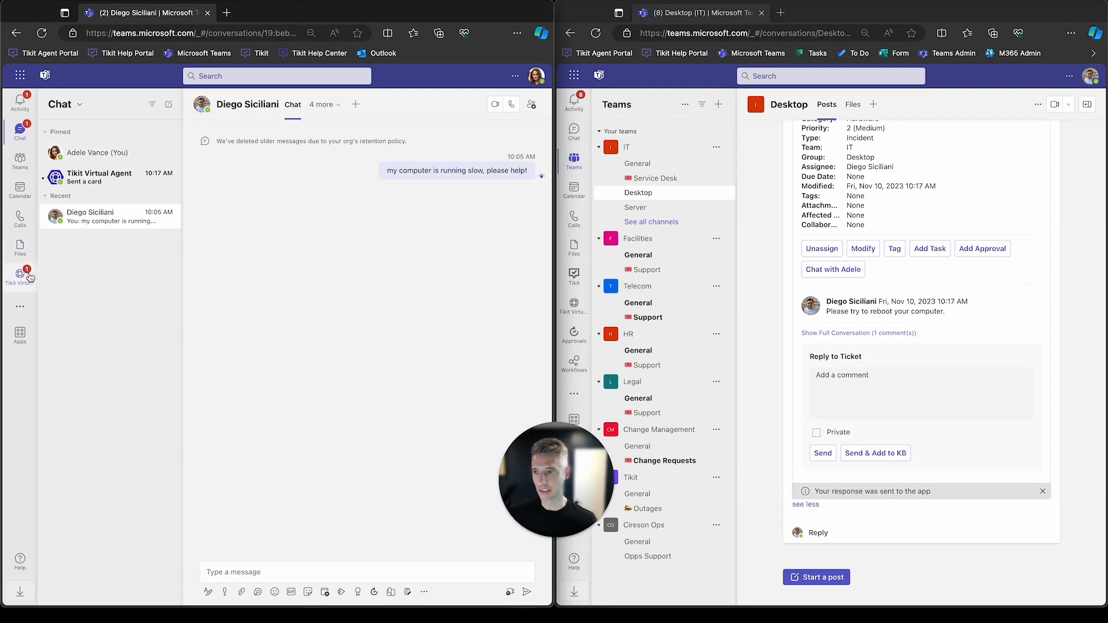
Switch to the requester's Tikit Virtual Agent chat to see the Ticket #1510 updates
left_click(19, 274)
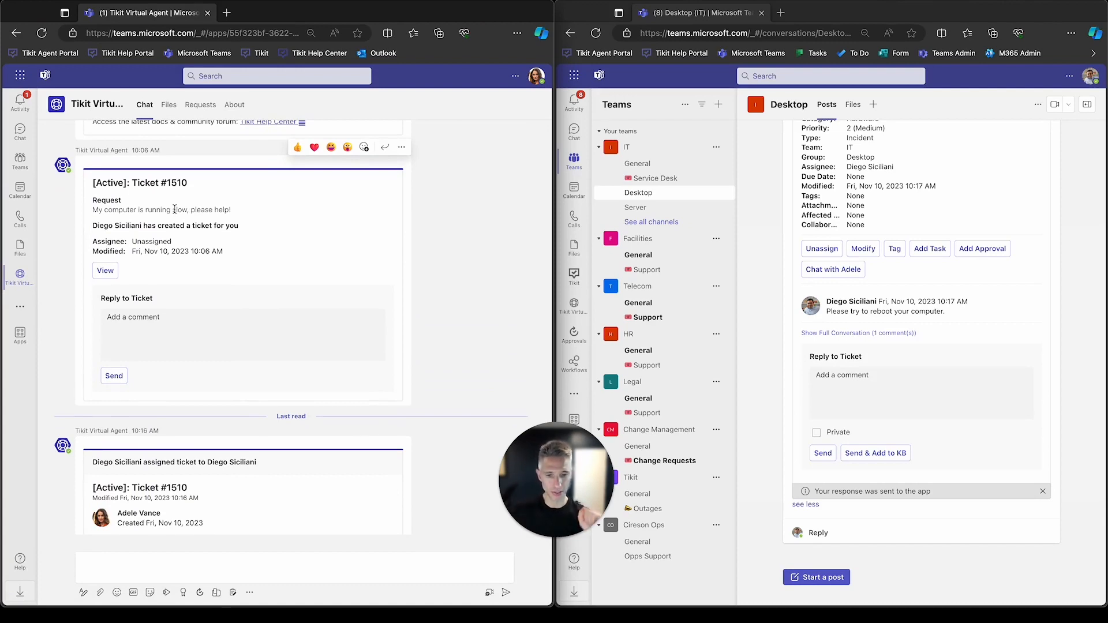
Scroll the requester's Tikit chat down to the new-comment card for Ticket #1510
scroll("down", 3)
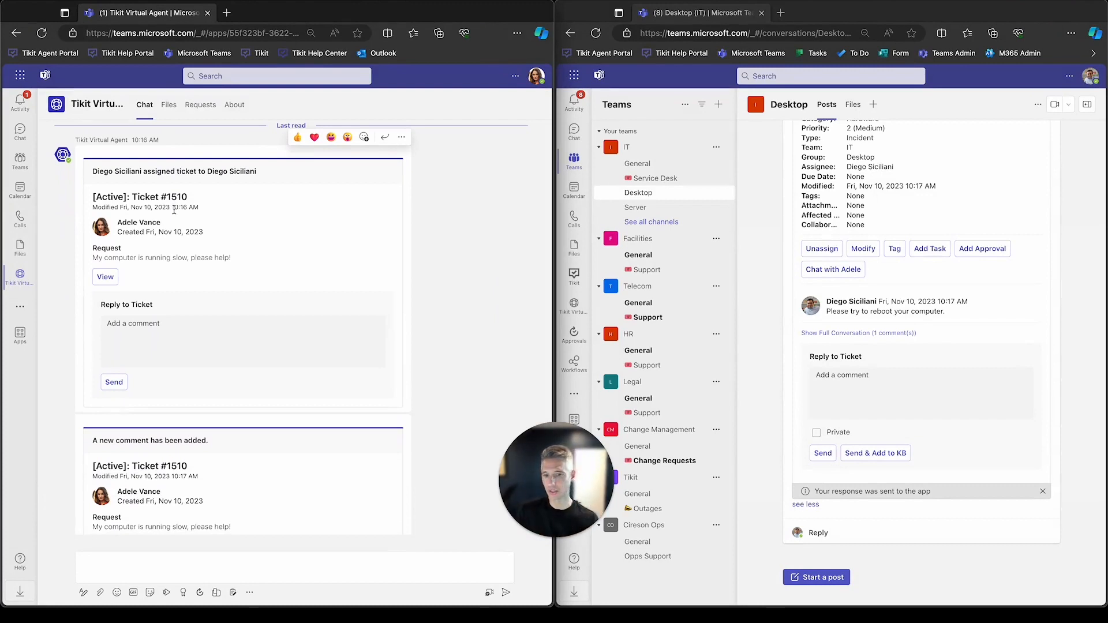
scroll("down", 3)
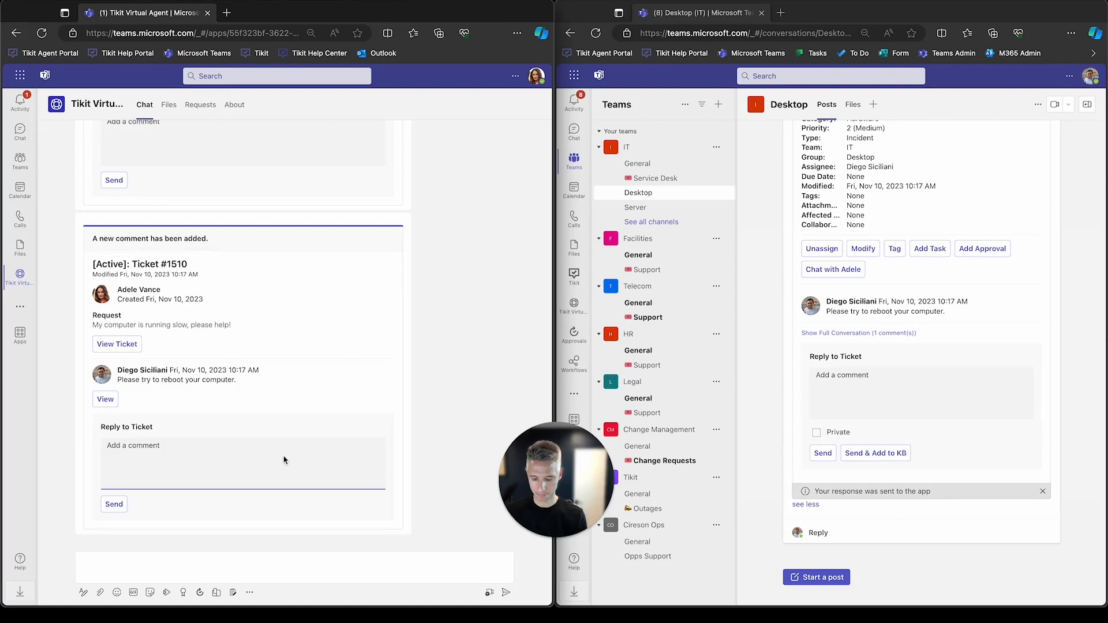
Send Adele's reply "Thanks, that worked!" on the Ticket #1510 comment card
type("Thanks, that worked!")
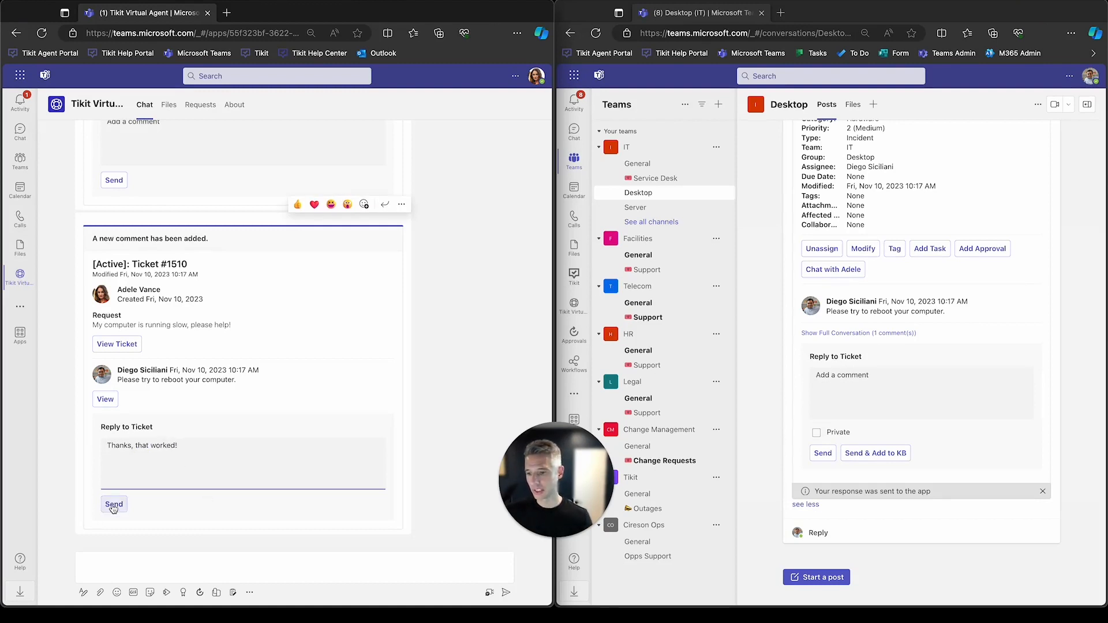
left_click(113, 504)
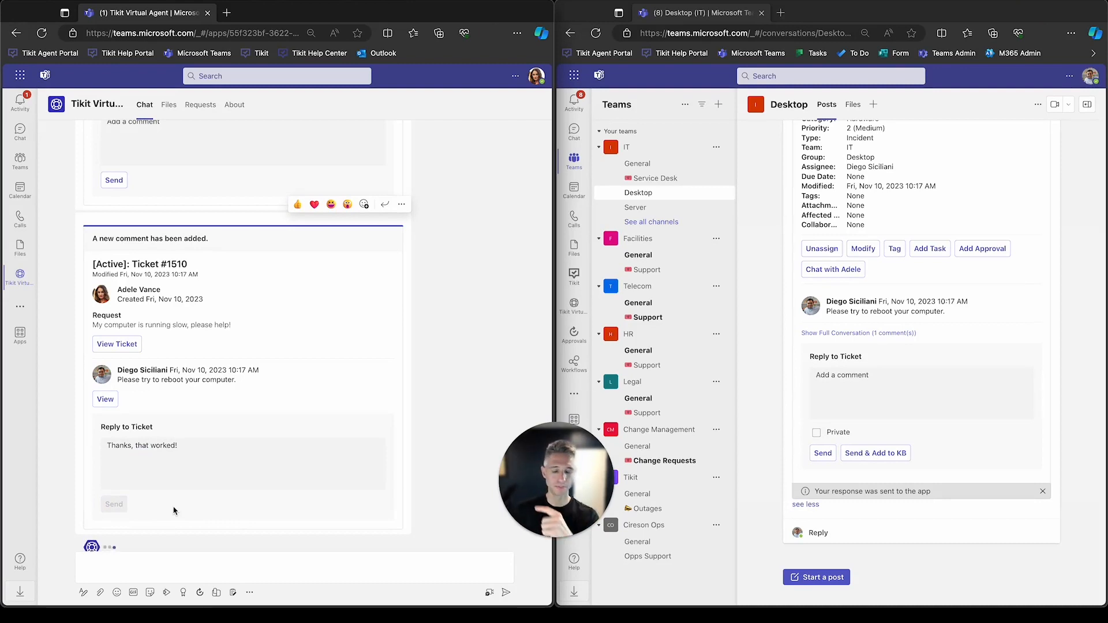
left_click(114, 504)
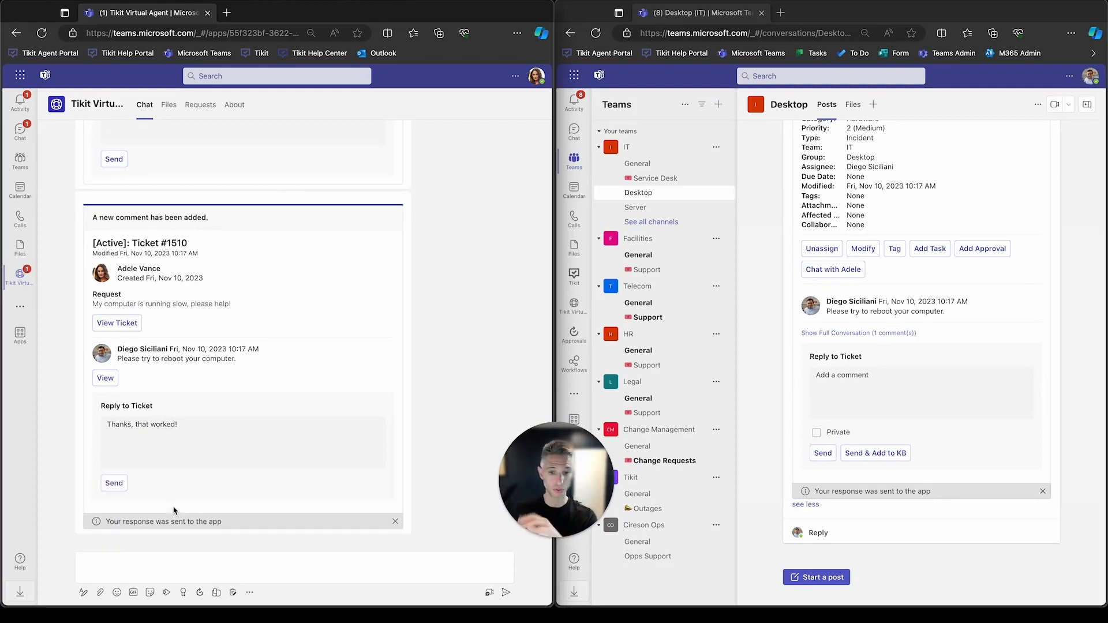
left_click(114, 483)
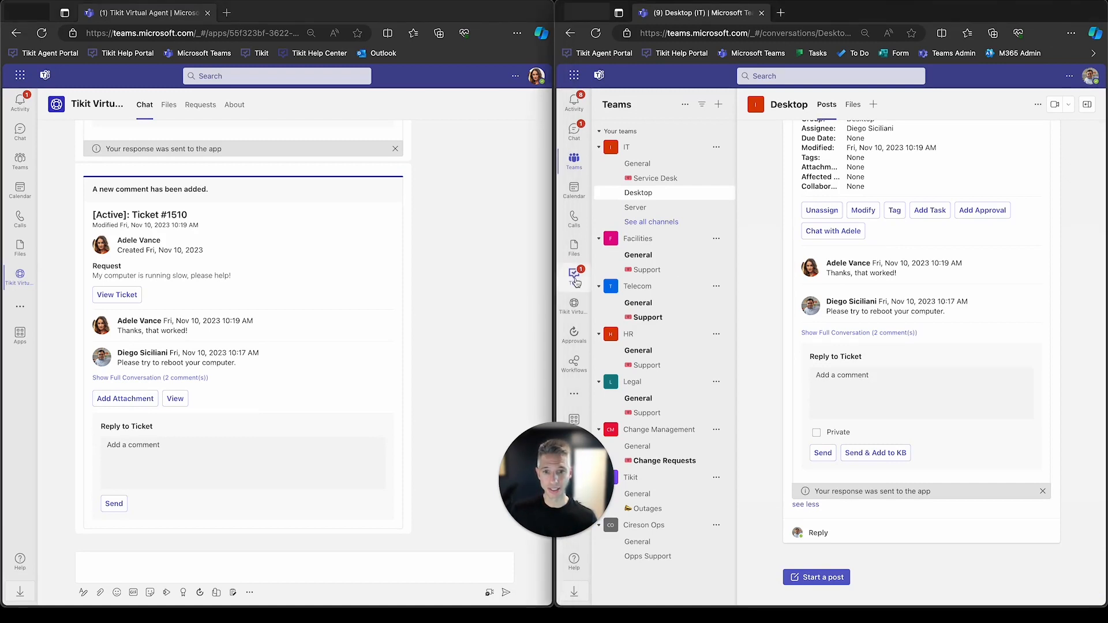
In the agent's Tikit chat, send an 'open ticket' command to display Ticket #1510's full details
left_click(573, 277)
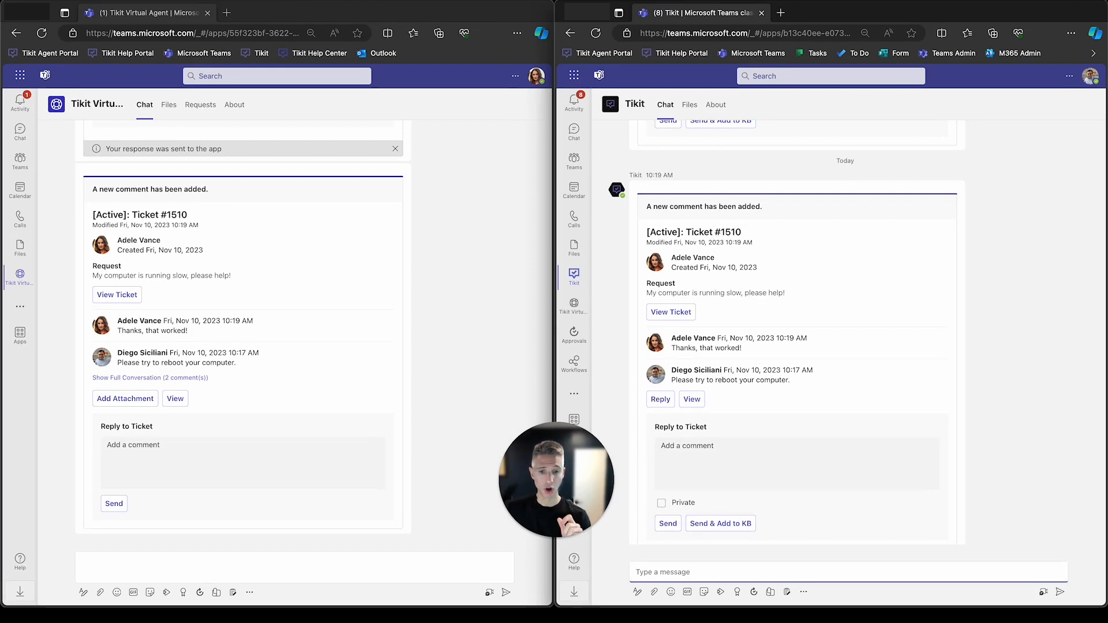
type("show me")
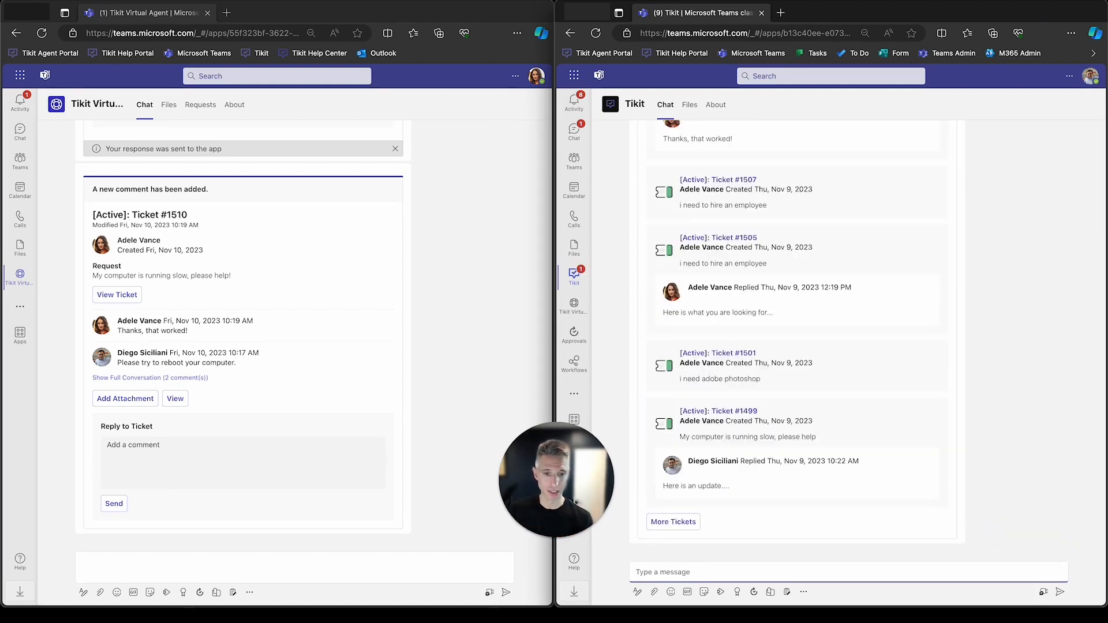
type("open tick")
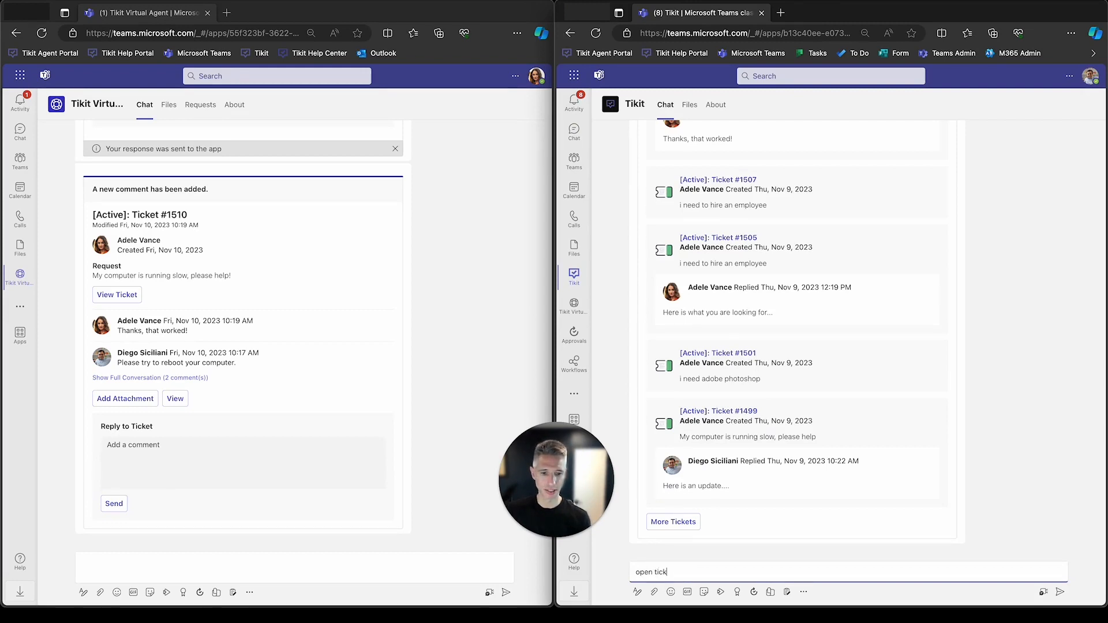
key("Enter")
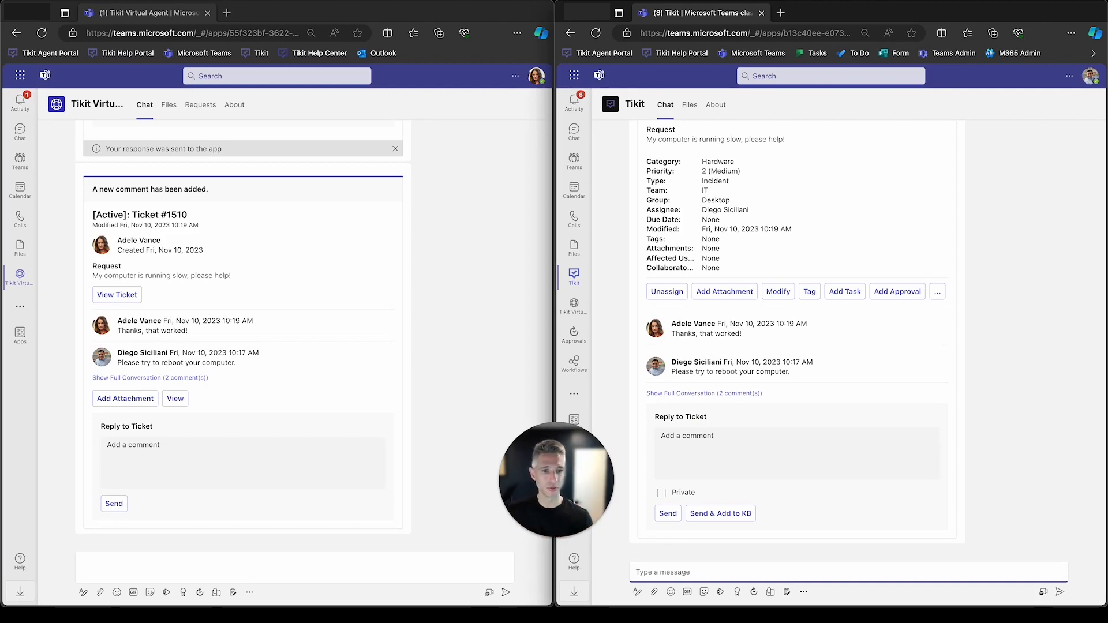
Set Ticket #1510's status to Resolved via Modify and confirm with OK
left_click(778, 291)
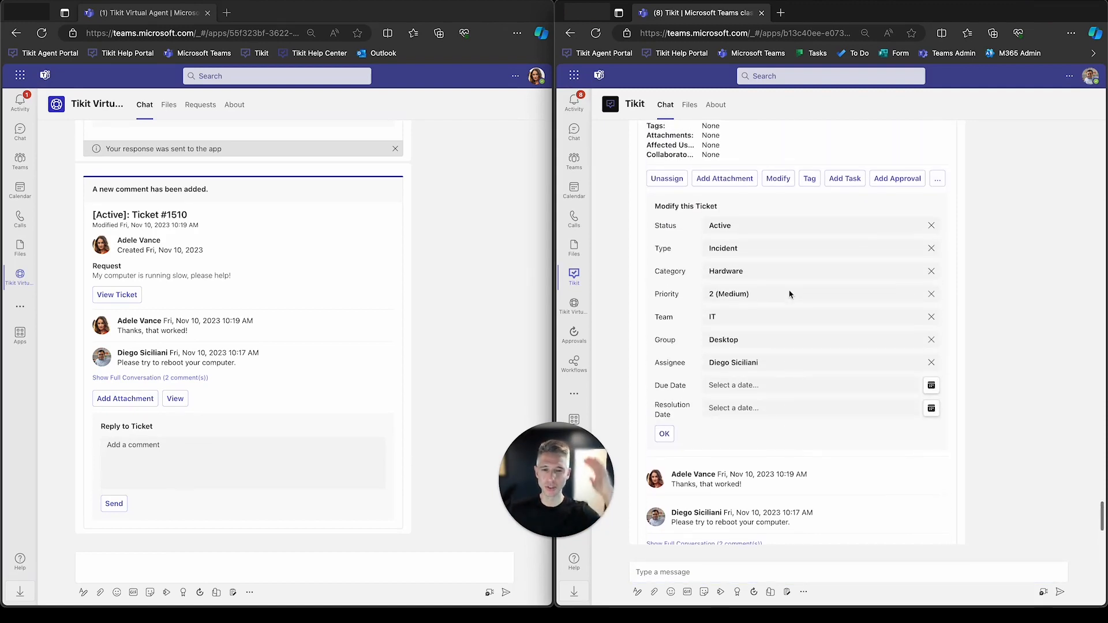
mouse_move(790, 231)
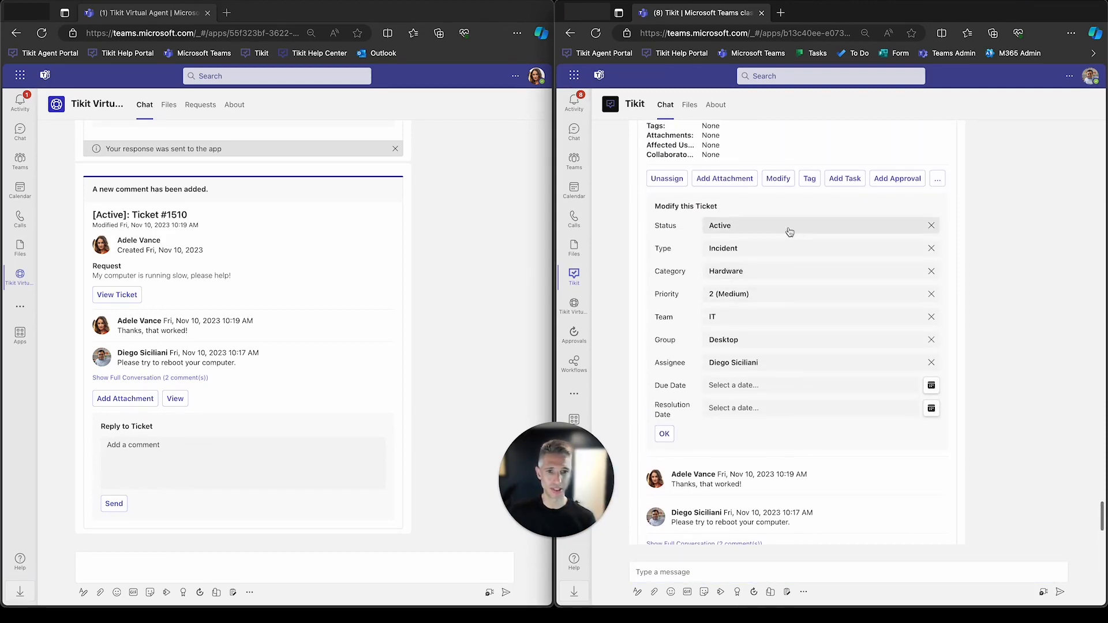
left_click(789, 225)
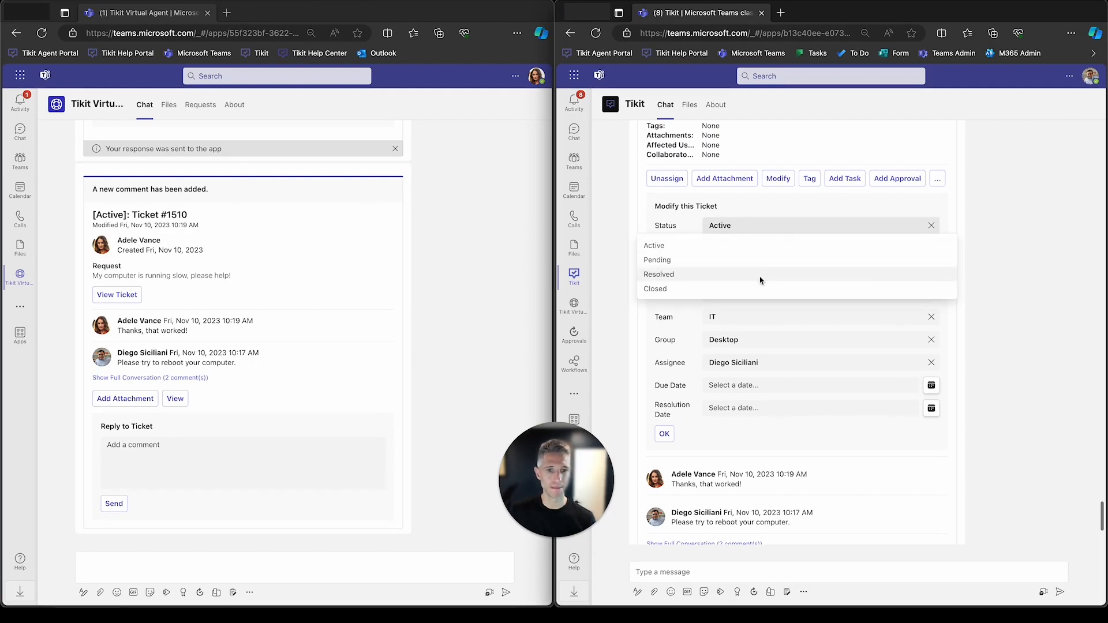
left_click(659, 274)
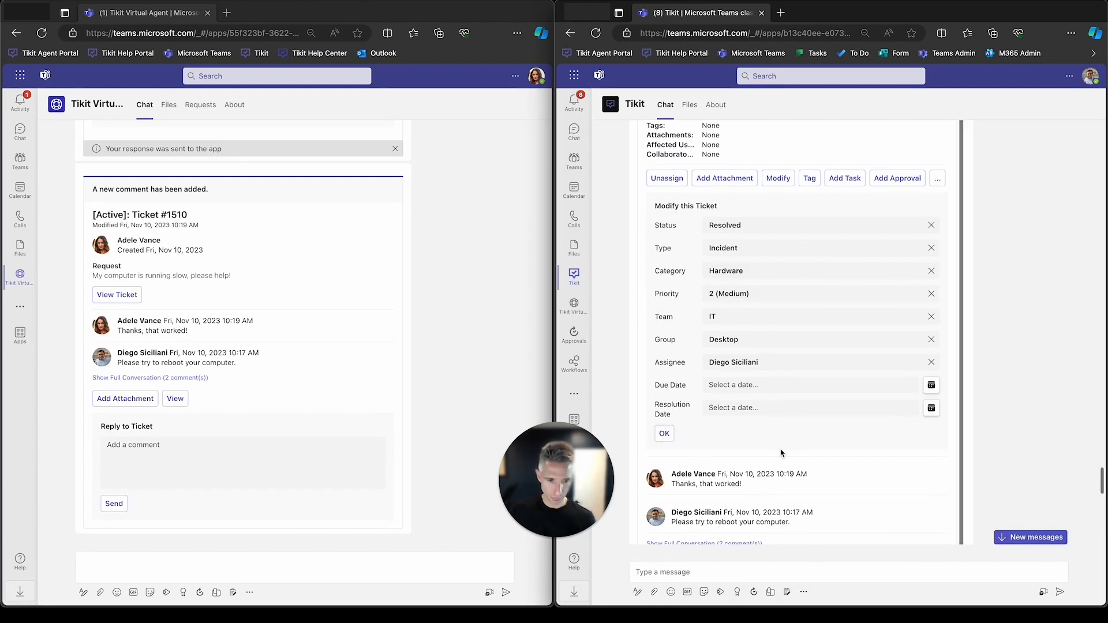
left_click(664, 433)
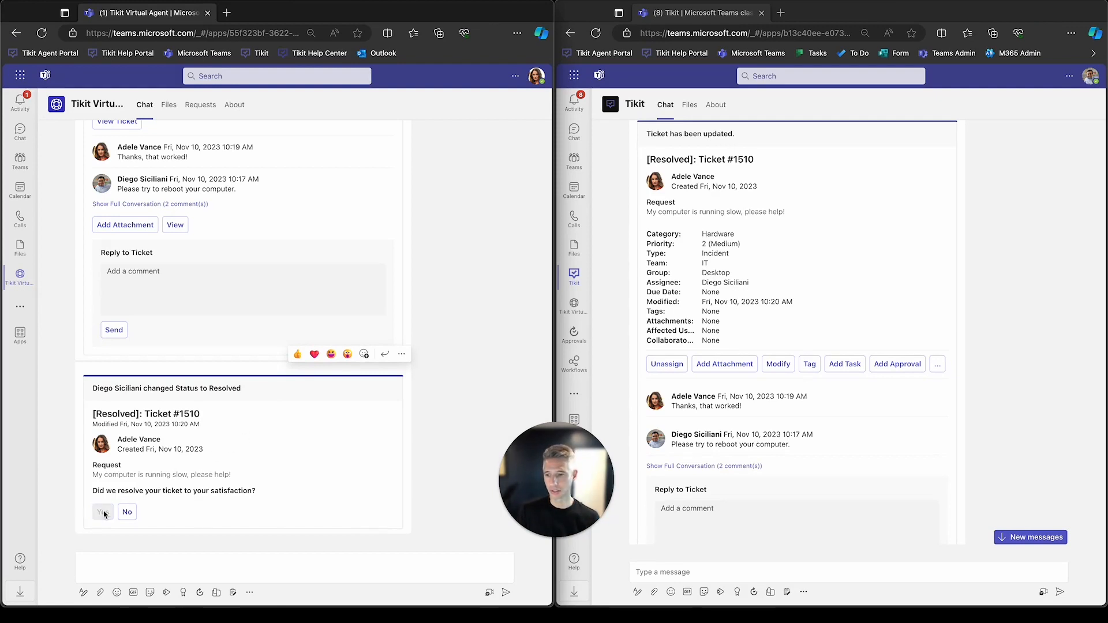
As Adele, confirm the resolution with Yes and rate the service Positive
left_click(102, 511)
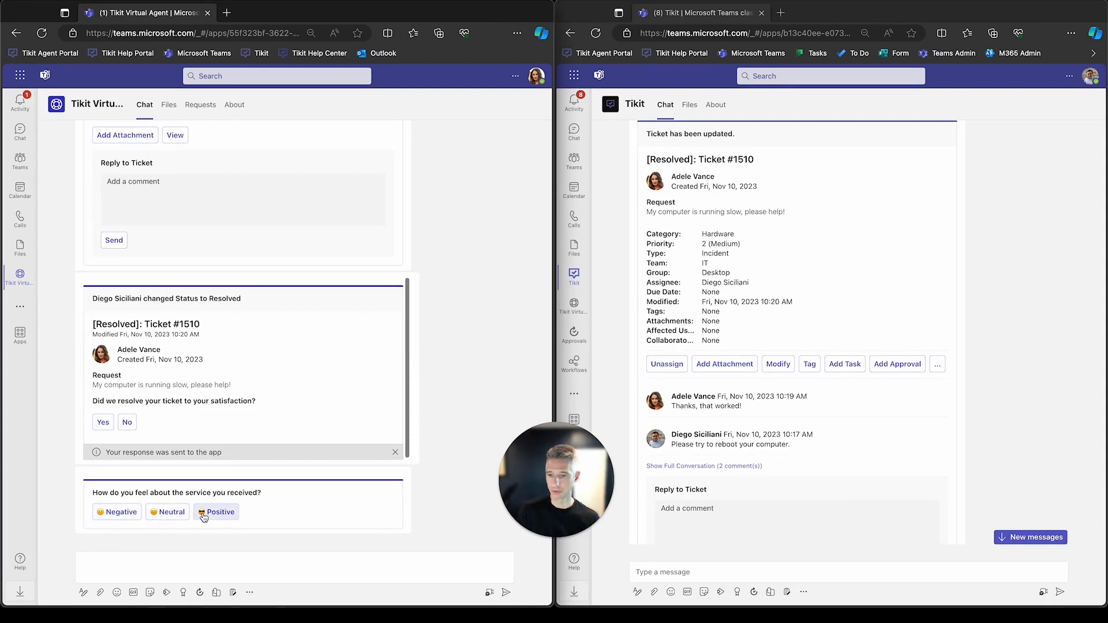
left_click(217, 512)
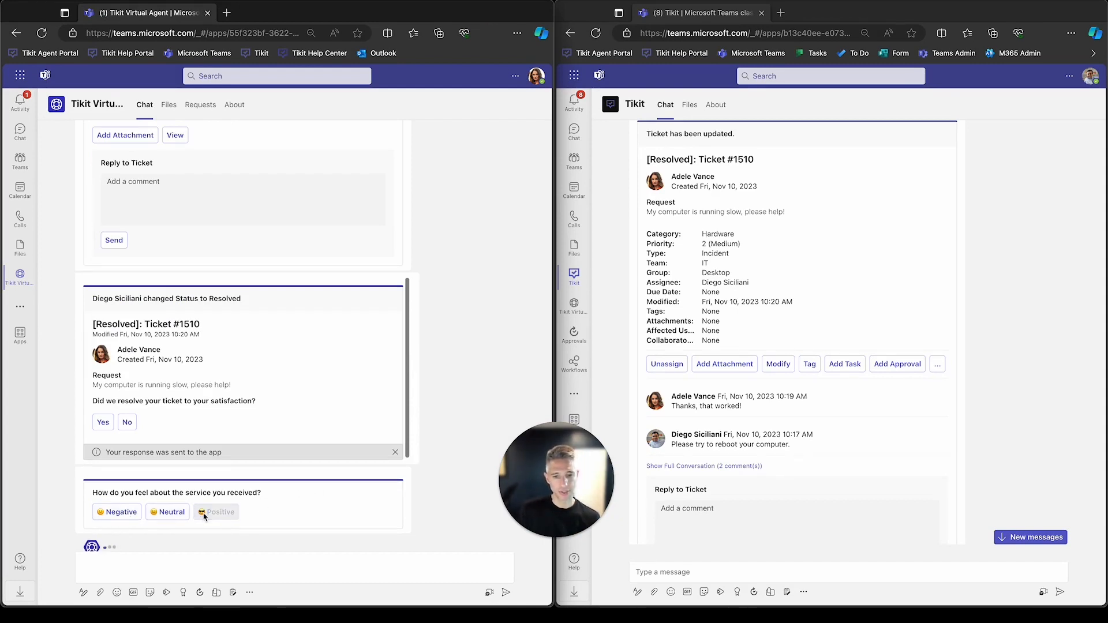
left_click(216, 512)
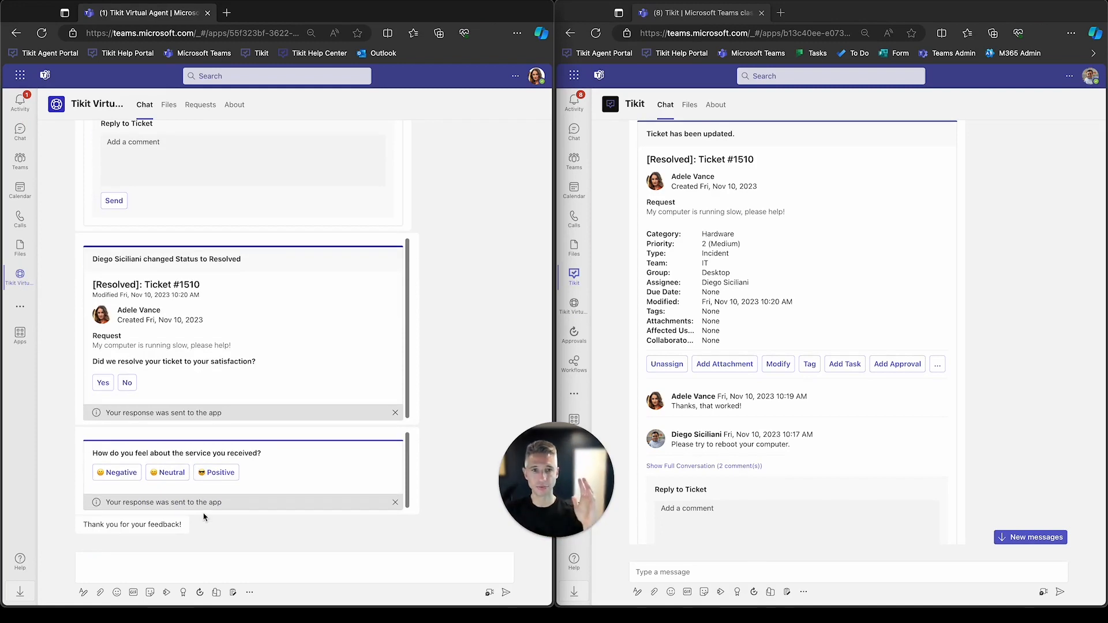